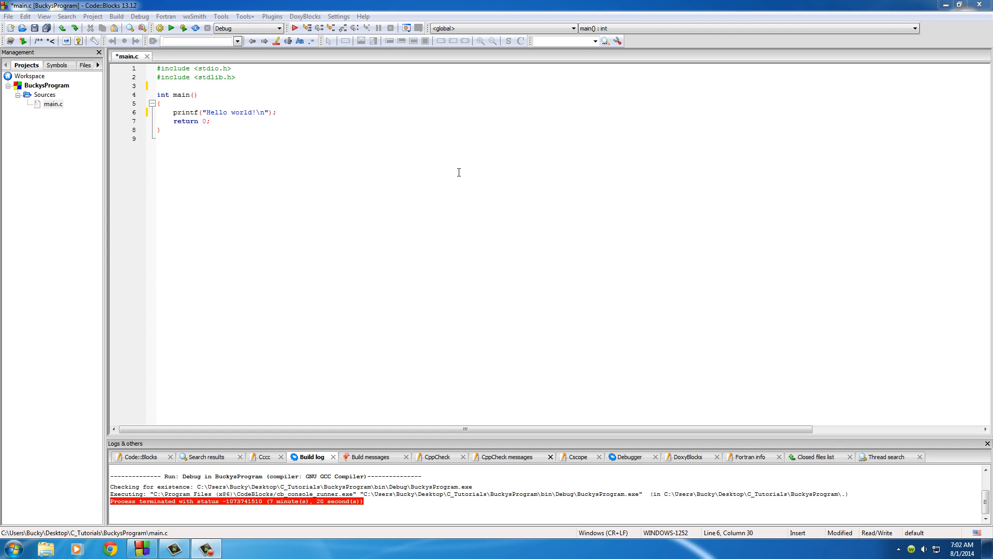
Step: Remove the printf "Hello world" line, leaving blank lines above return 0
{"action": "left_click", "coordinate": [275, 112]}
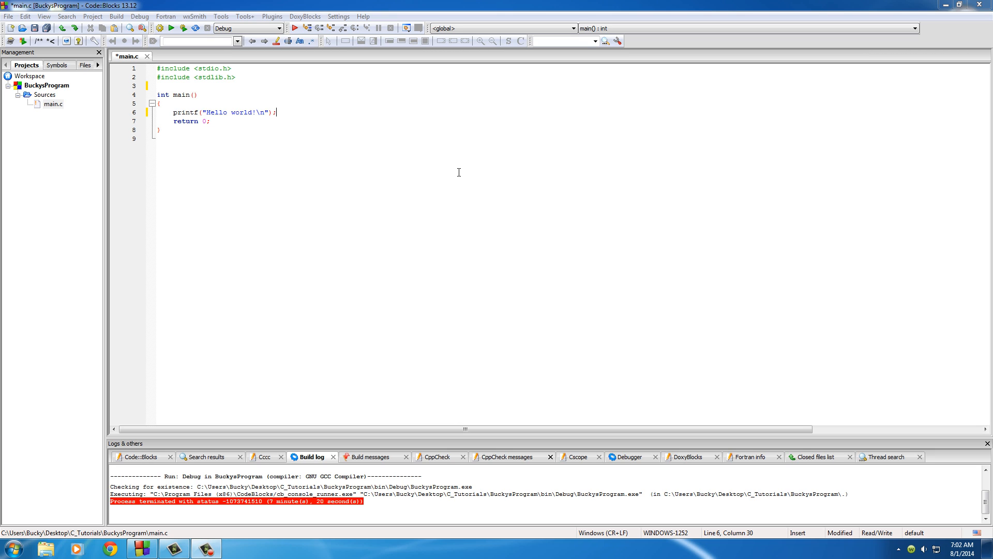
{"action": "double_click", "coordinate": [184, 112]}
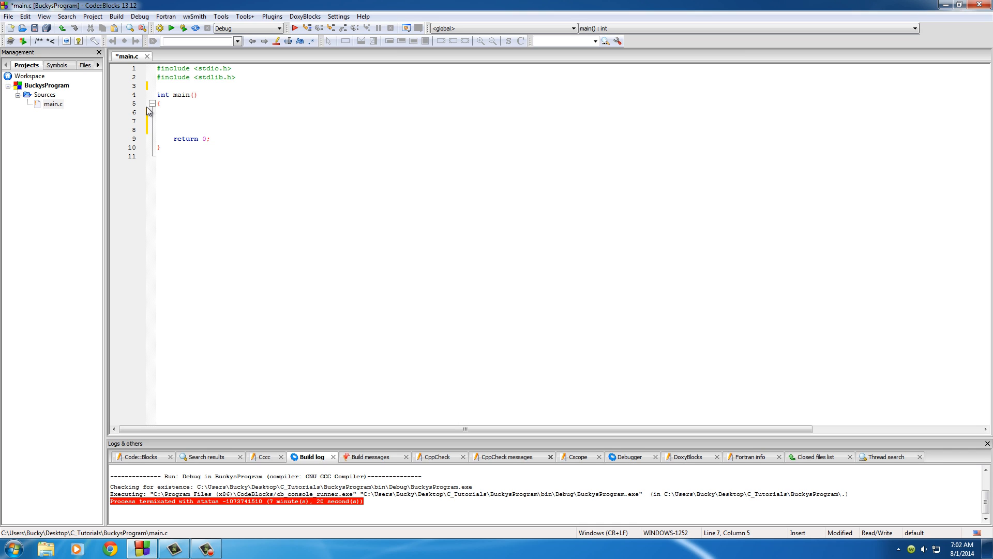
{"action": "mouse_move", "coordinate": [255, 246]}
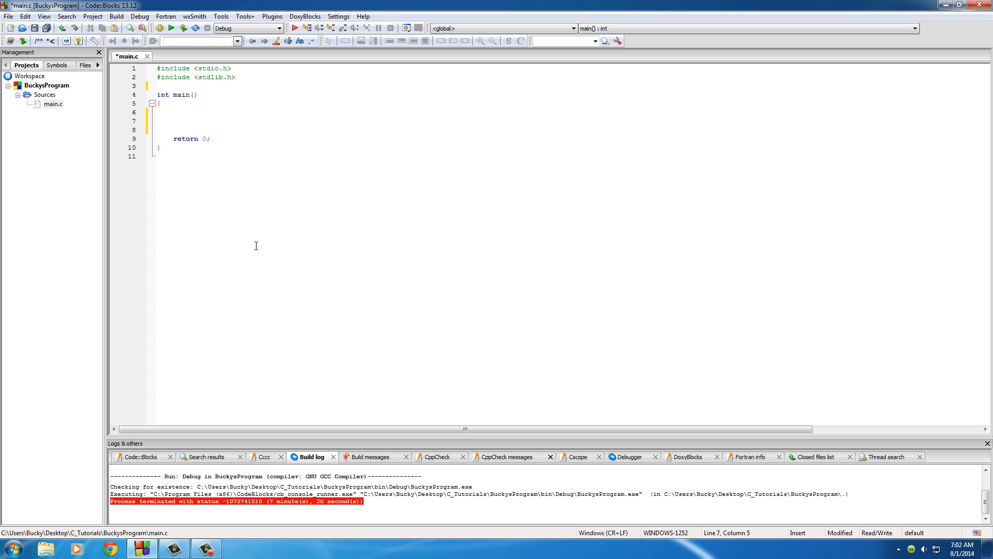
Step: Write printf("Bucky is awesome"); on the empty line in main above return 0
{"action": "left_click", "coordinate": [173, 120]}
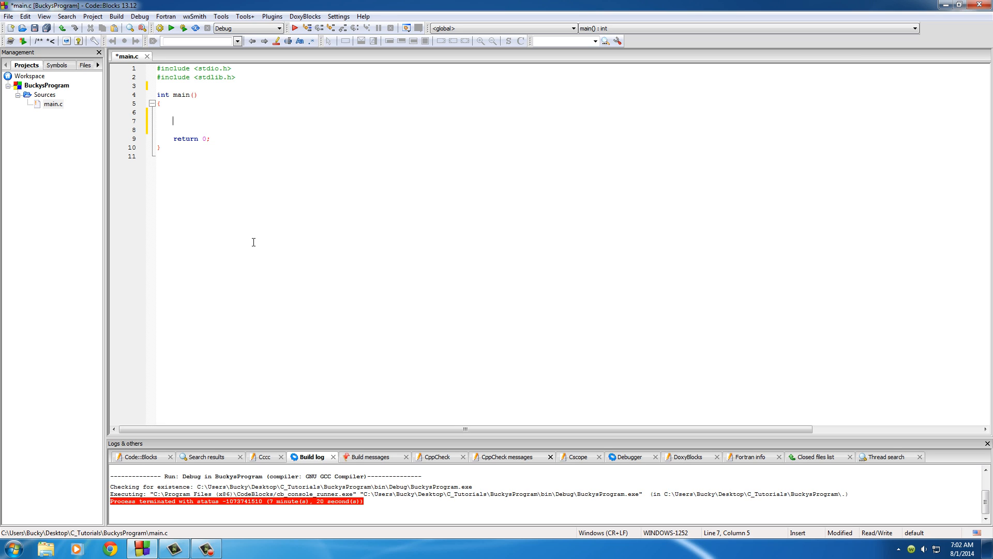
{"action": "type", "text": "prin"}
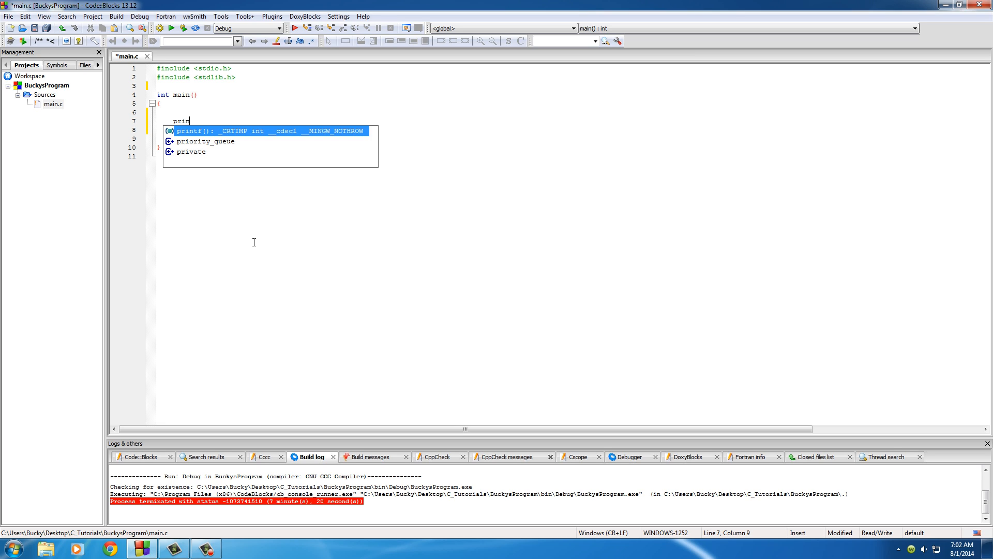
{"action": "type", "text": "tf("}
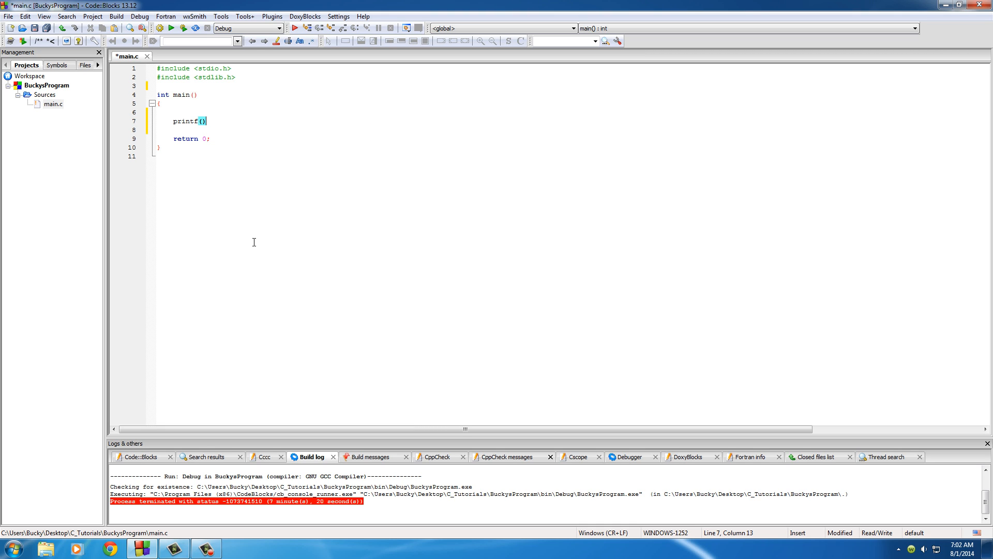
{"action": "type", "text": ";"}
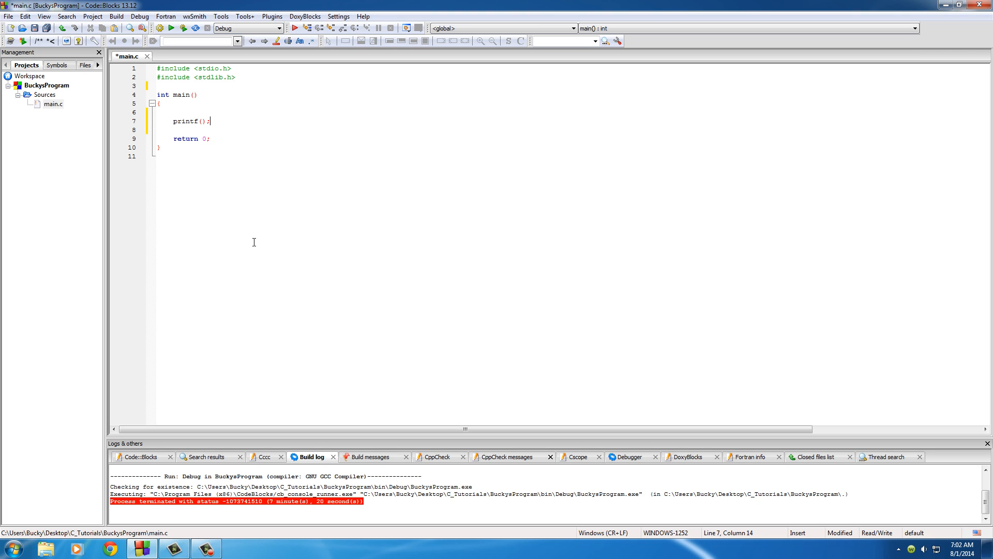
{"action": "mouse_move", "coordinate": [182, 123]}
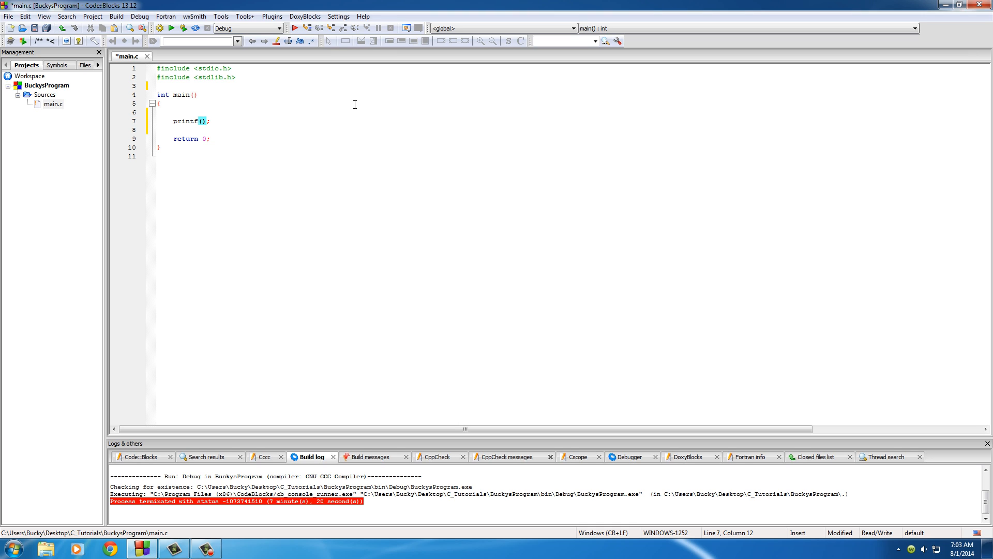
{"action": "type", "text": "\""}
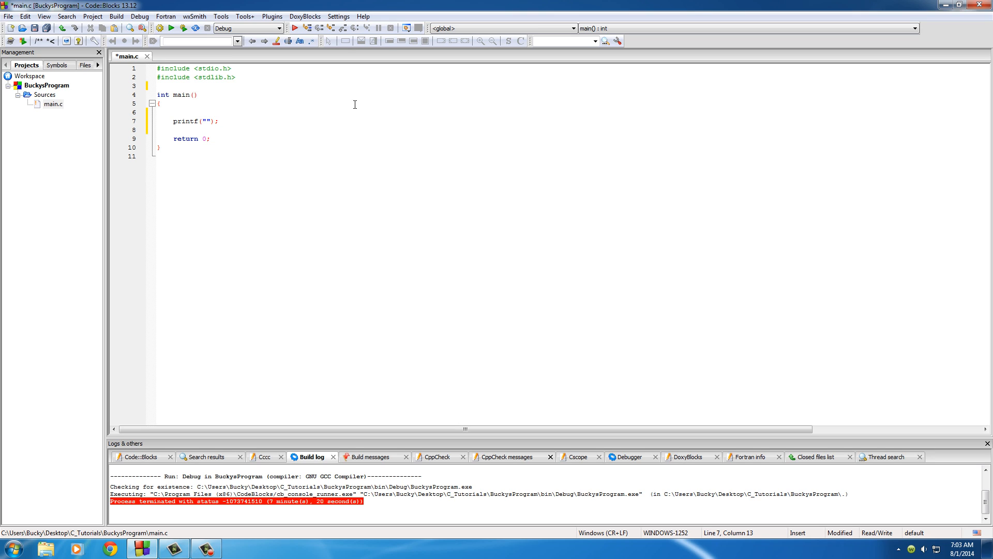
{"action": "type", "text": "Bu"}
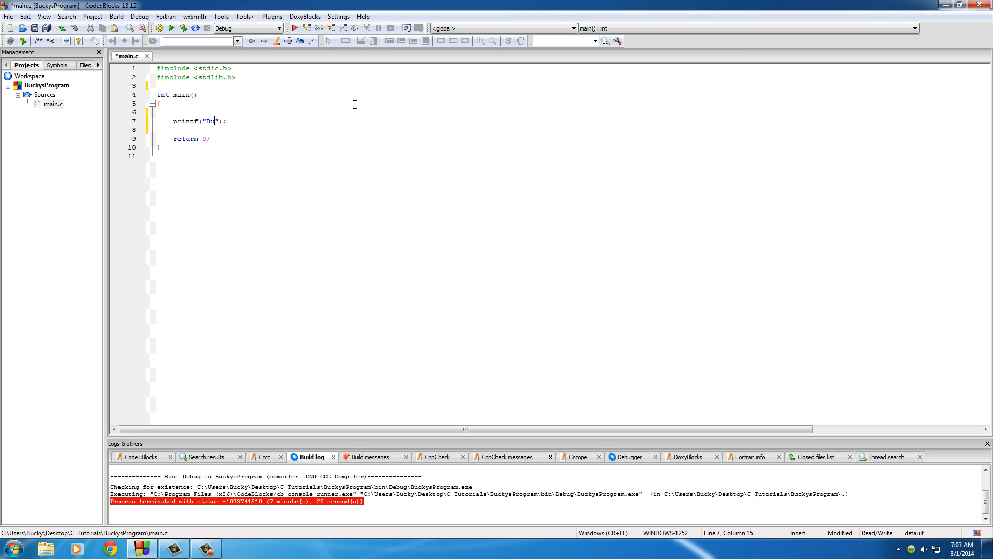
{"action": "type", "text": "cky is awesome"}
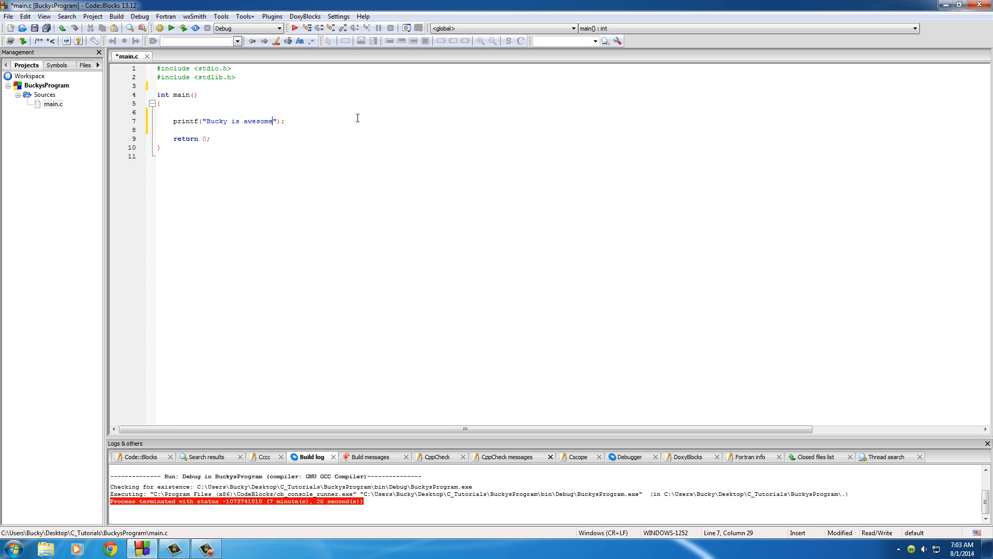
{"action": "mouse_move", "coordinate": [183, 28]}
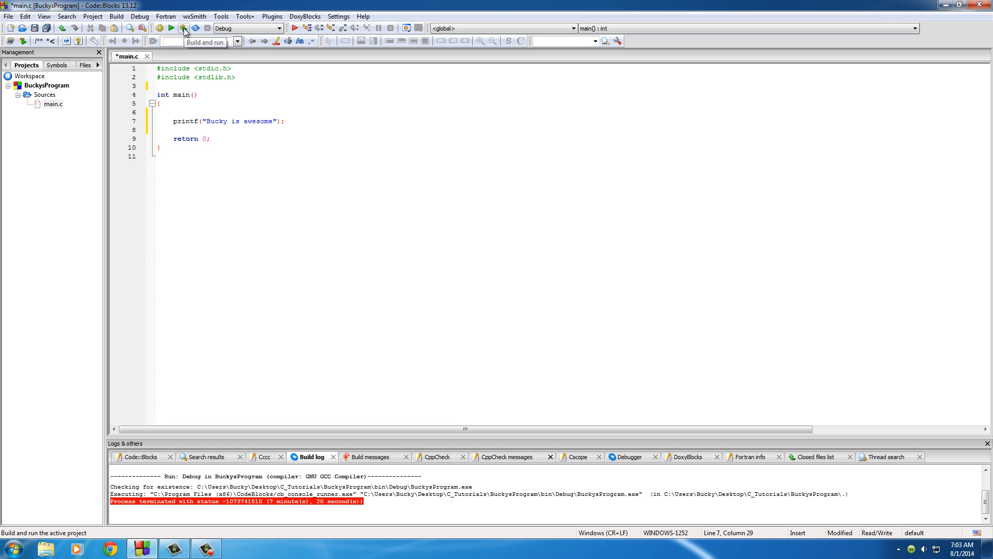
Step: Build and run to see "Bucky is awesome" in the console, then dismiss the console
{"action": "left_click", "coordinate": [183, 28]}
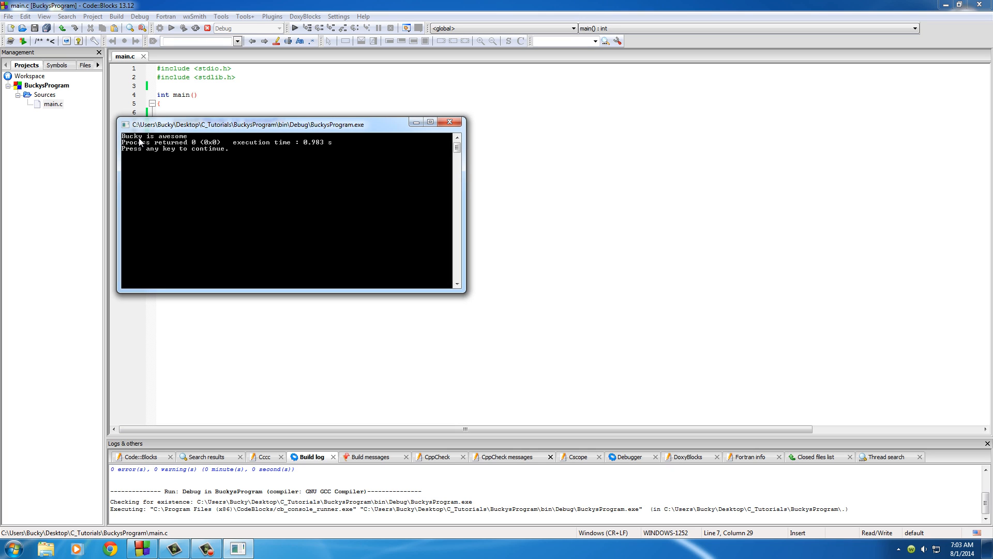
{"action": "mouse_move", "coordinate": [184, 142]}
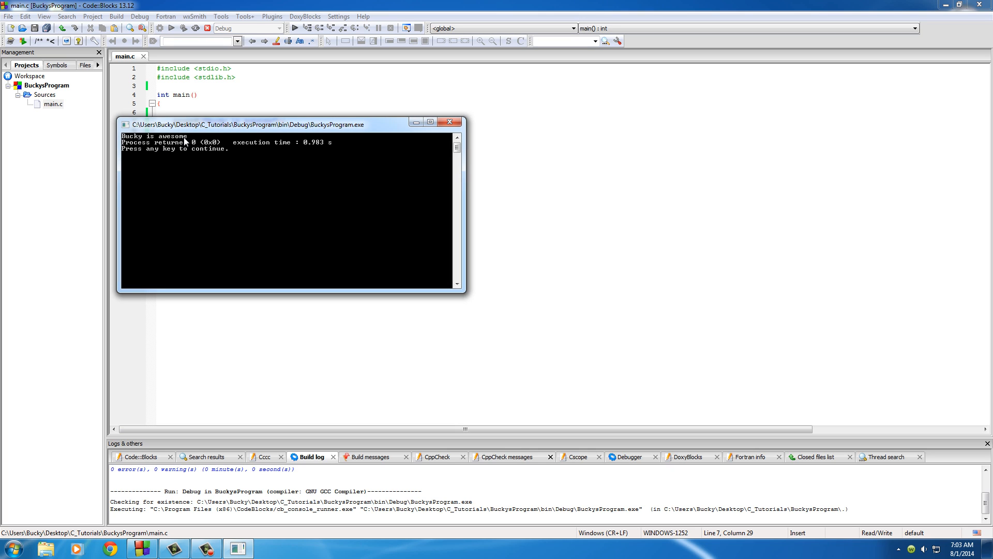
{"action": "mouse_move", "coordinate": [450, 122]}
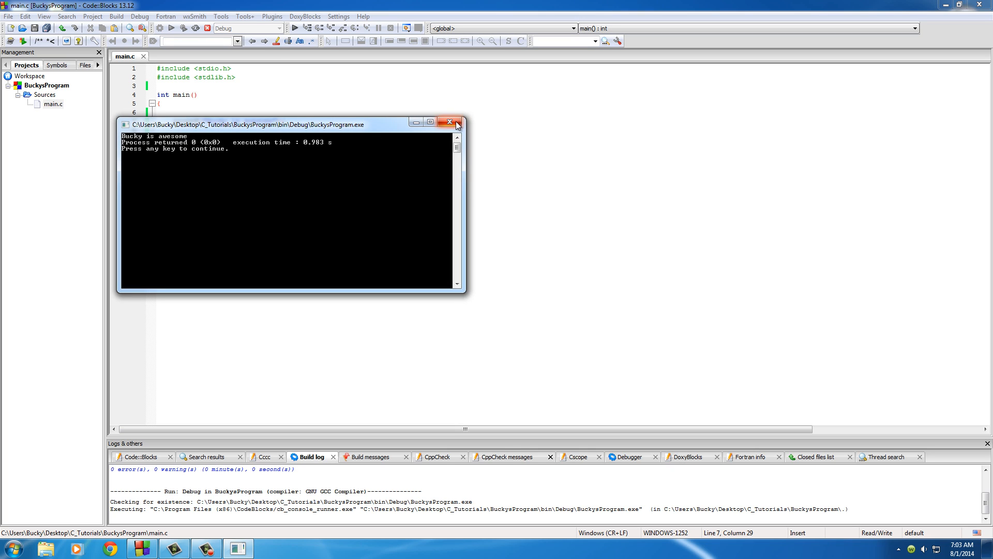
{"action": "left_click", "coordinate": [449, 122]}
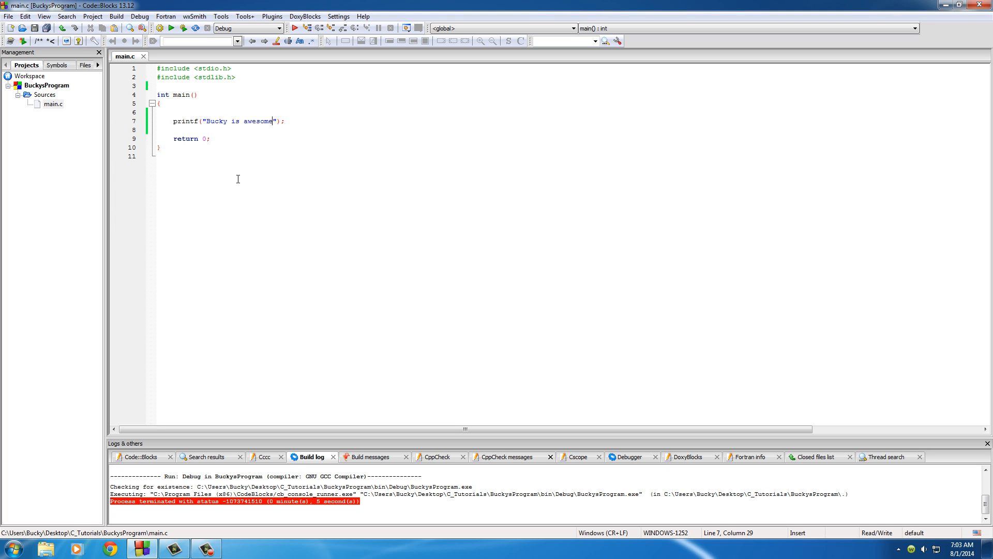
Step: Add a second line printf("Bucky is cool"); below the awesome statement
{"action": "left_click", "coordinate": [287, 121]}
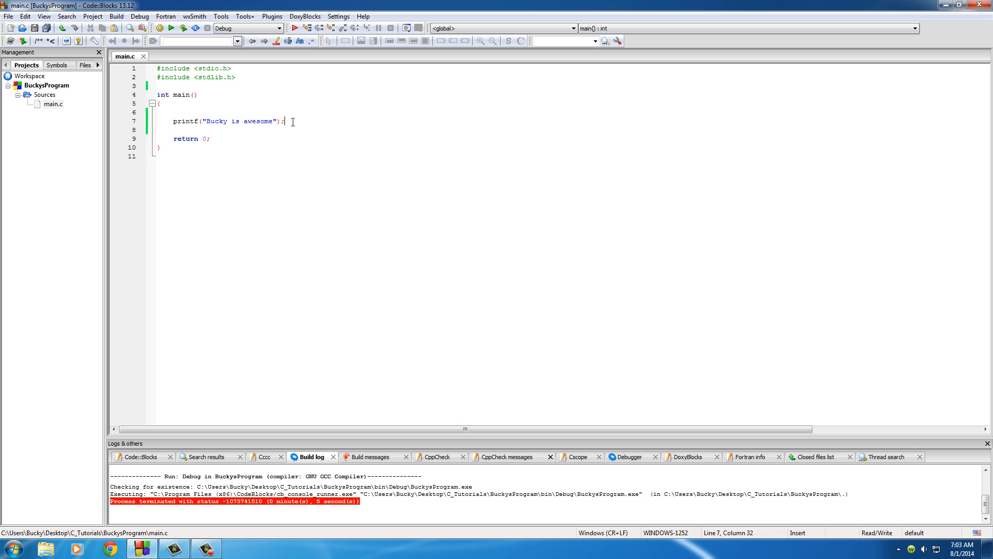
{"action": "key", "text": "Return"}
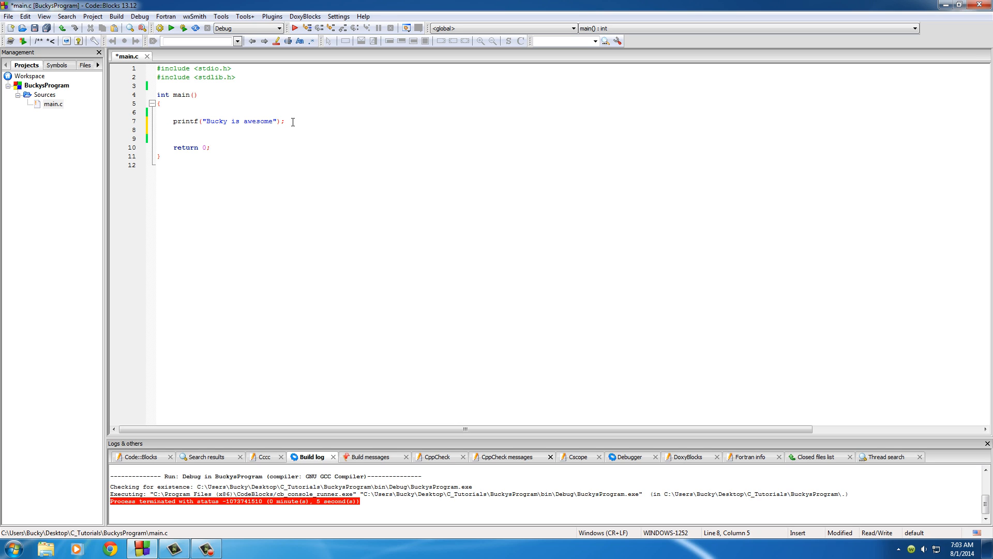
{"action": "type", "text": "printf();"}
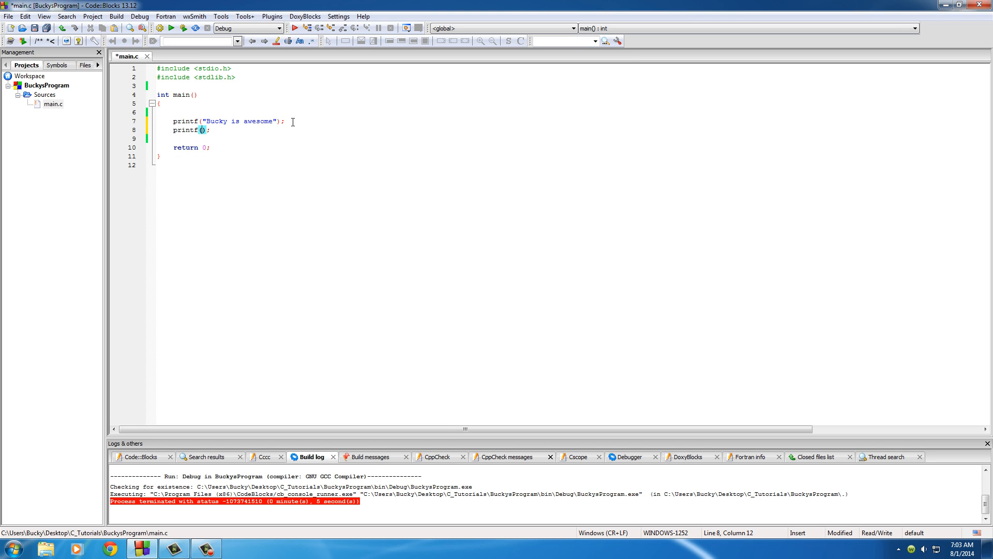
{"action": "type", "text": "\"\""}
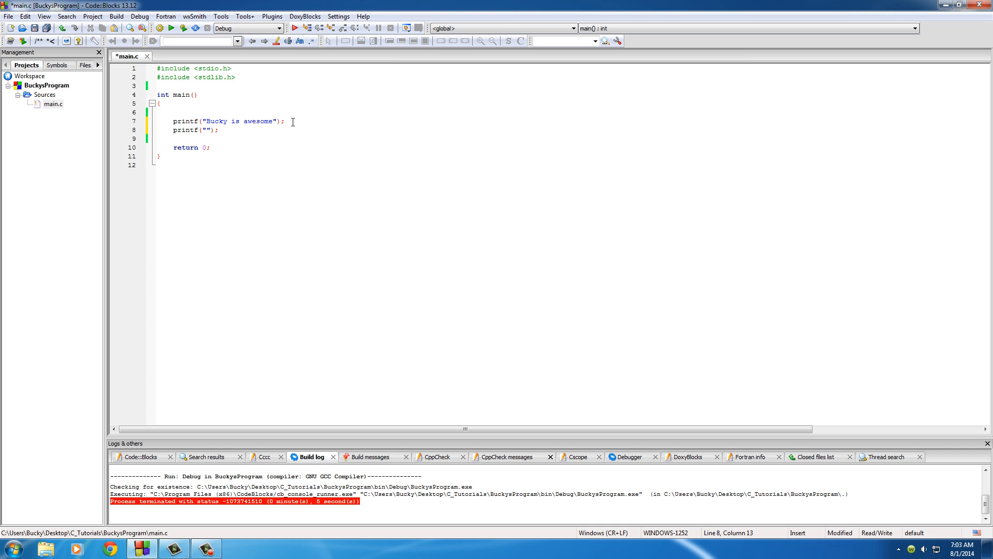
{"action": "type", "text": "Bucky is cool"}
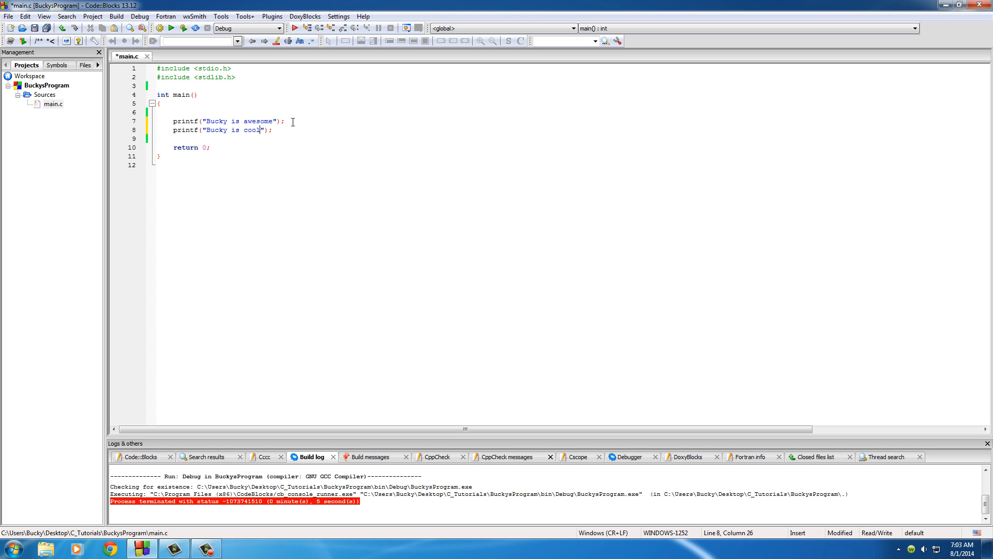
{"action": "mouse_move", "coordinate": [183, 28]}
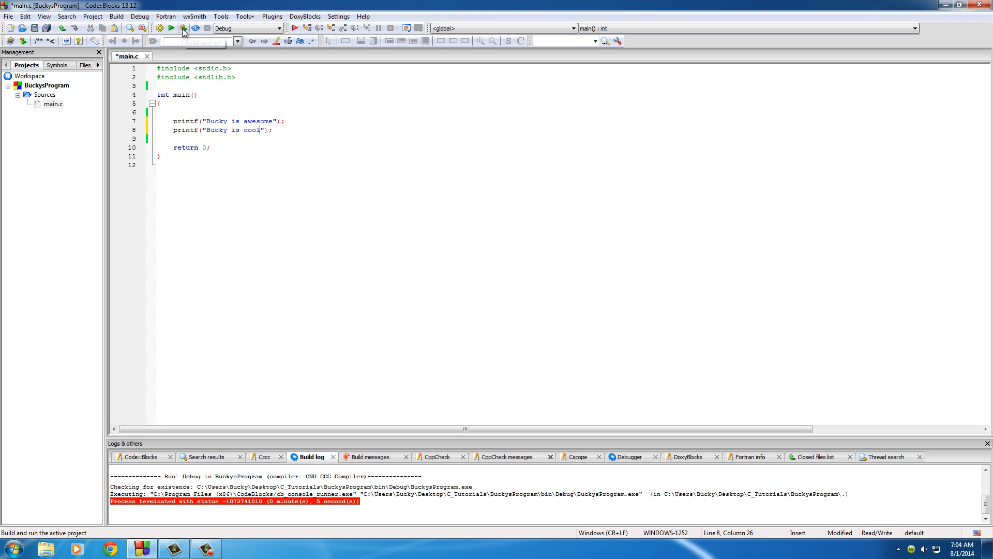
Step: Build and run, see both sentences joined on one line, then dismiss the console
{"action": "left_click", "coordinate": [183, 28]}
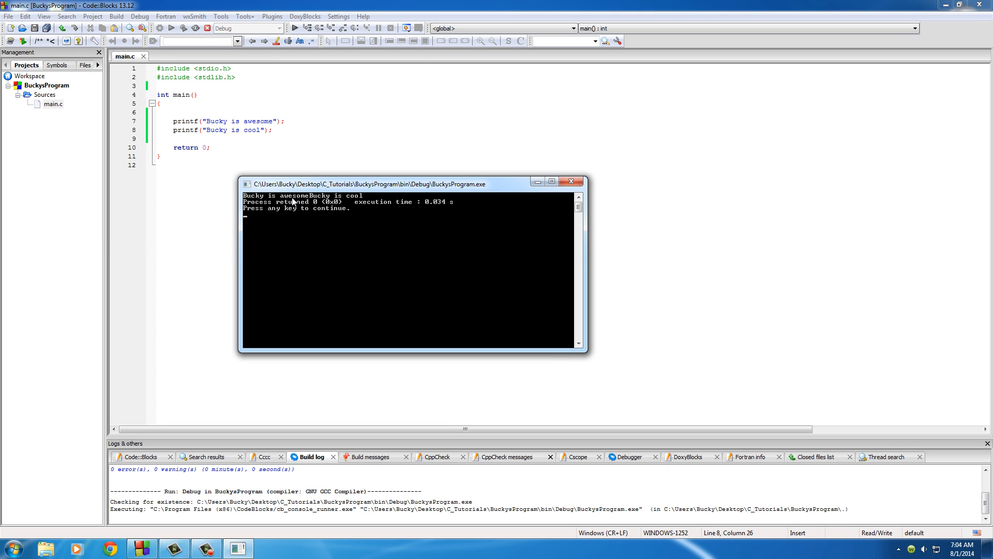
{"action": "mouse_move", "coordinate": [267, 198]}
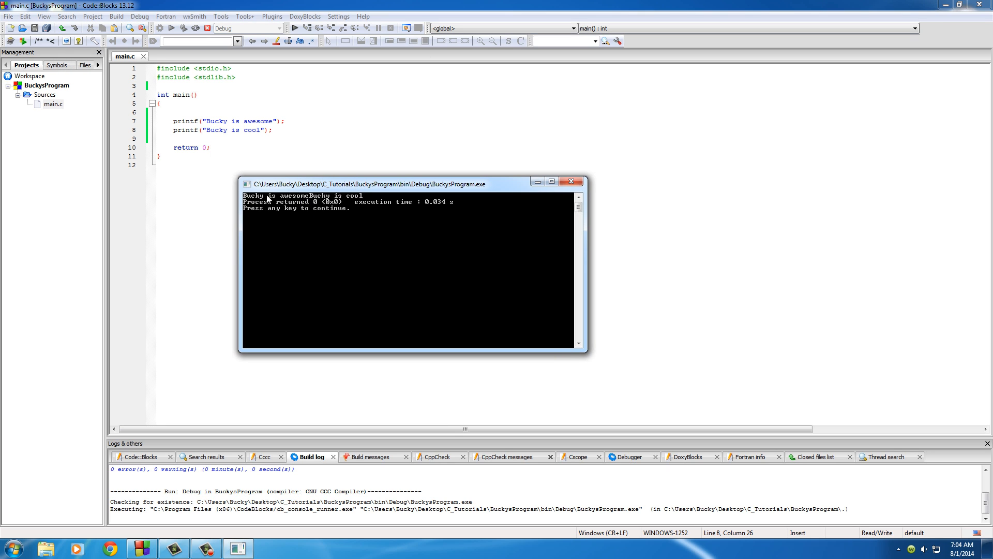
{"action": "mouse_move", "coordinate": [329, 221]}
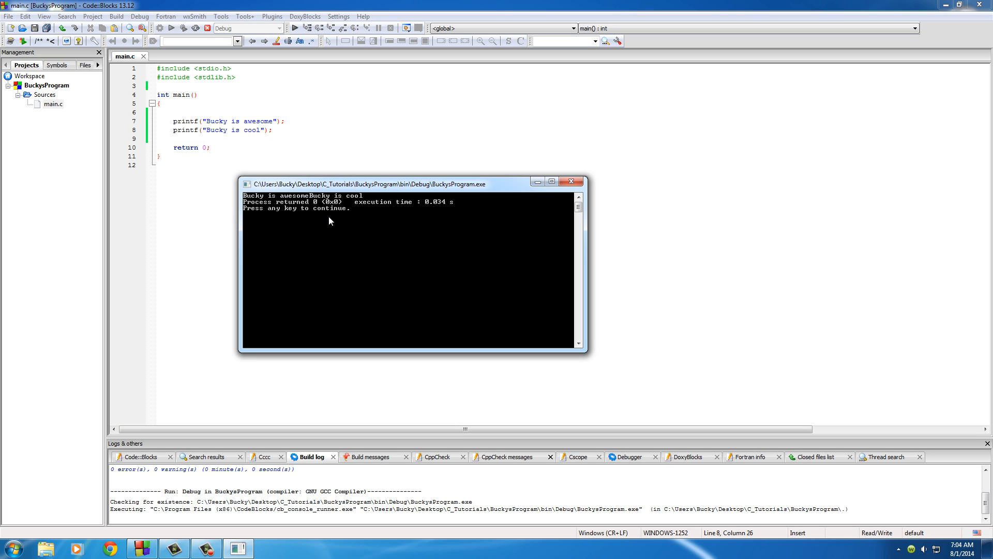
{"action": "mouse_move", "coordinate": [313, 199]}
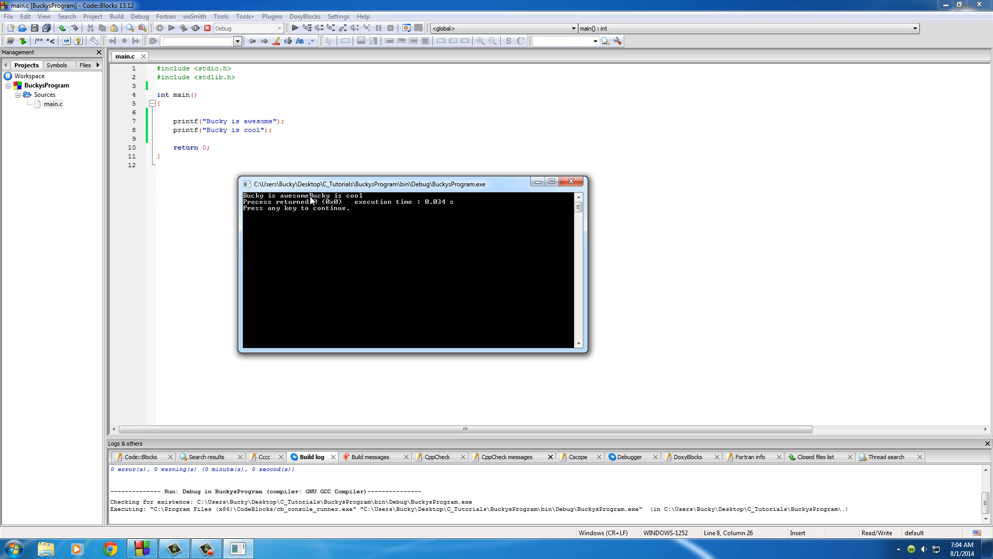
{"action": "mouse_move", "coordinate": [568, 190]}
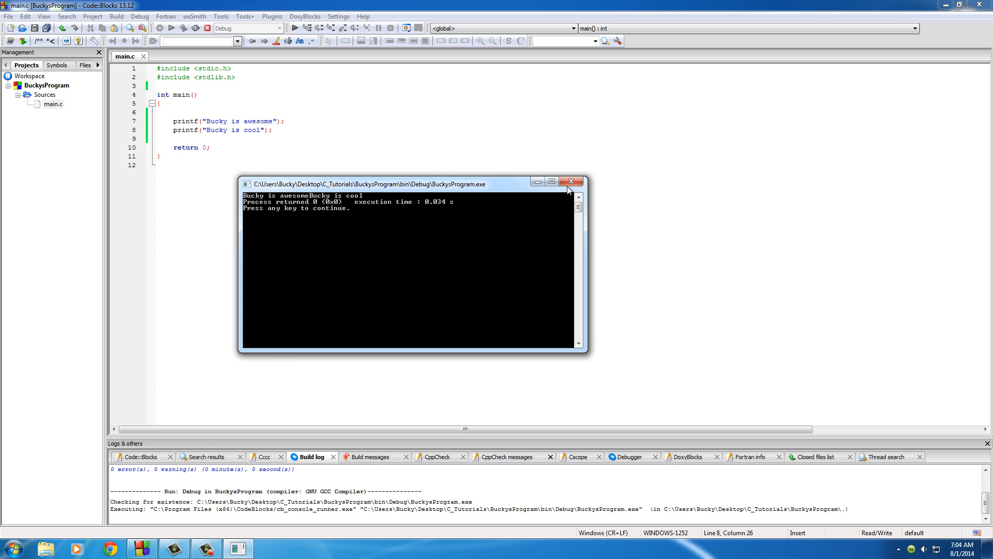
{"action": "left_click", "coordinate": [571, 181]}
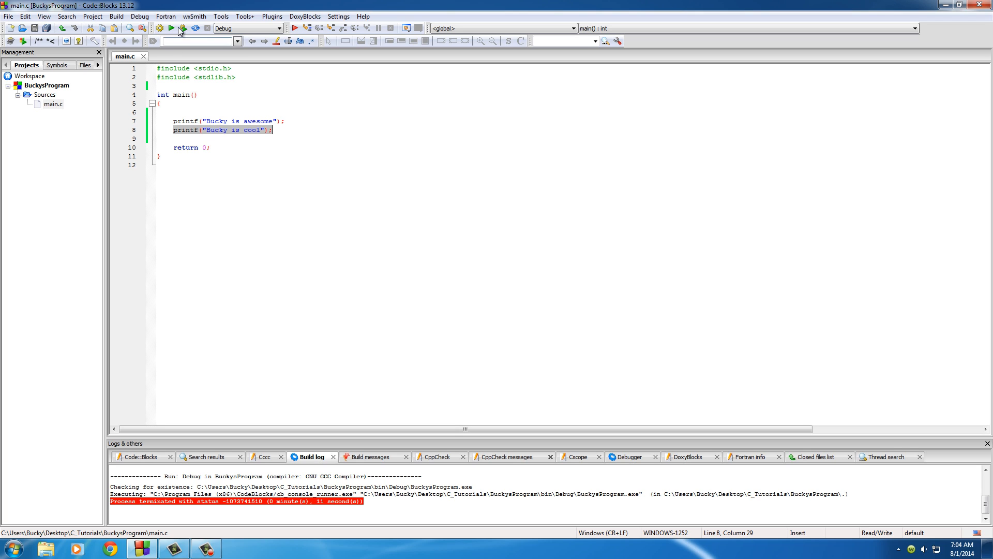
Step: End the awesome string with \n and rerun so the sentences print on separate lines
{"action": "left_click", "coordinate": [169, 28]}
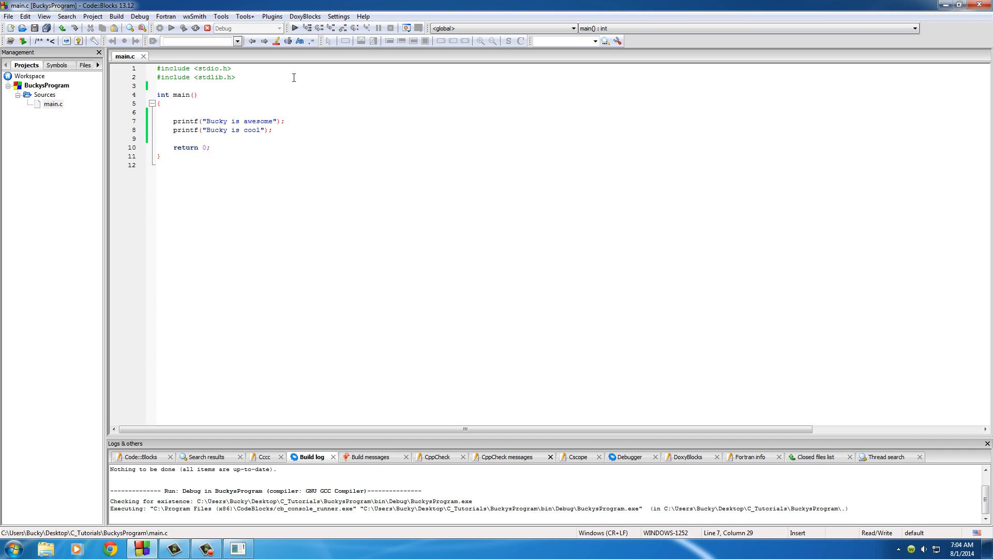
{"action": "type", "text": "\\n"}
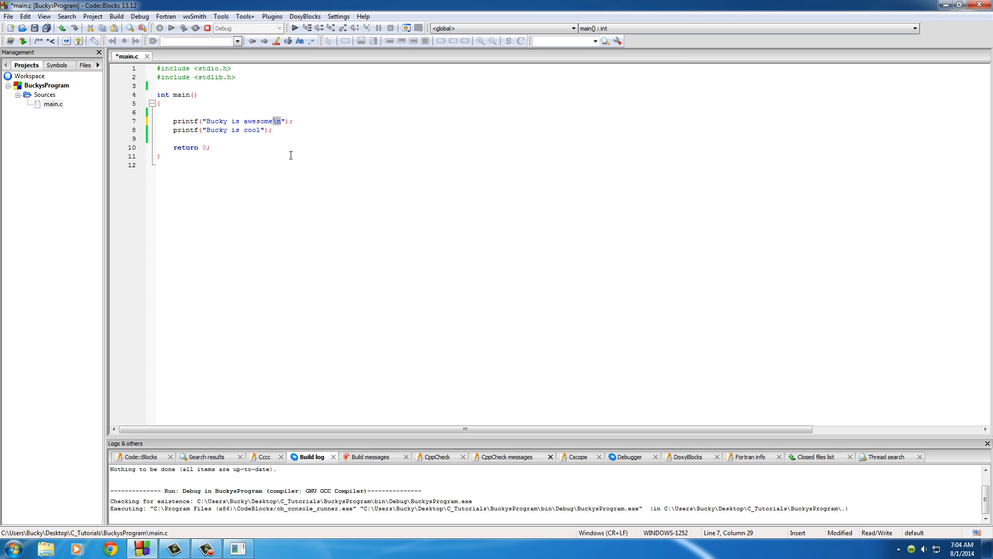
{"action": "mouse_move", "coordinate": [278, 128]}
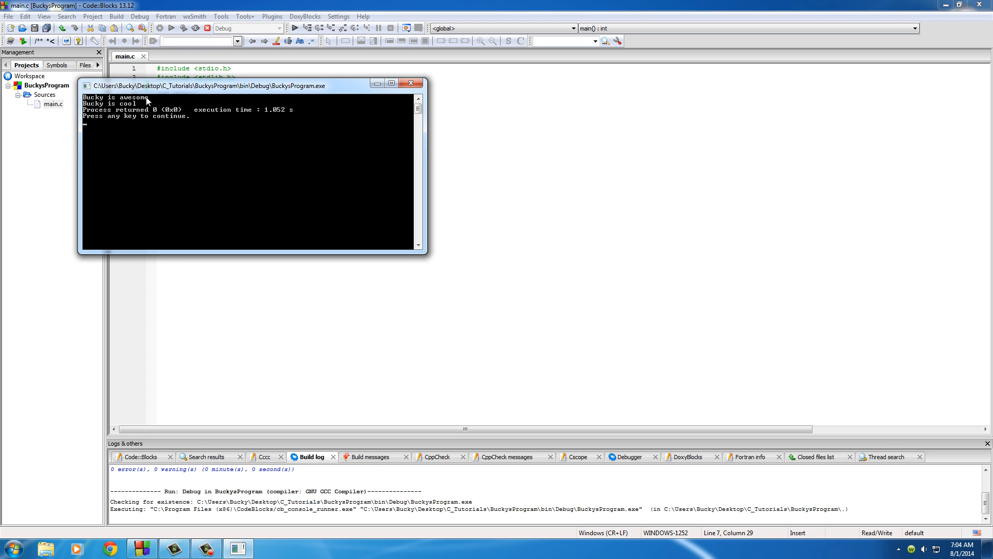
{"action": "left_click_drag", "start_coordinate": [209, 86], "coordinate": [361, 198]}
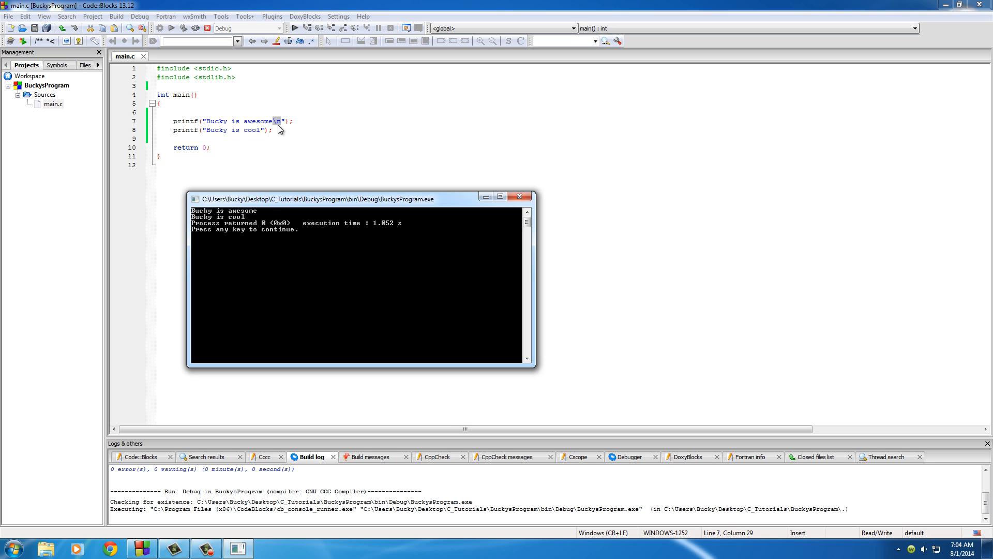
{"action": "mouse_move", "coordinate": [199, 223]}
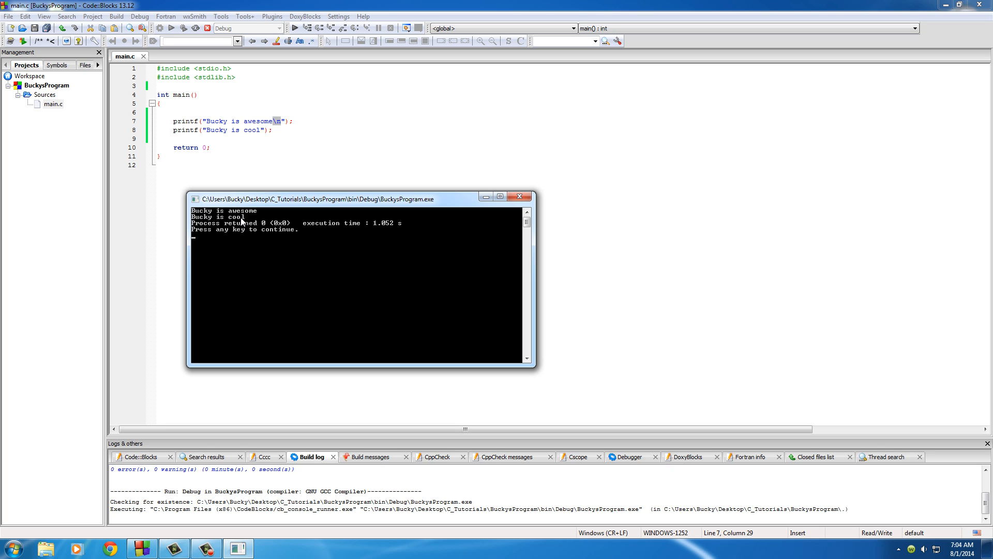
{"action": "mouse_move", "coordinate": [520, 196]}
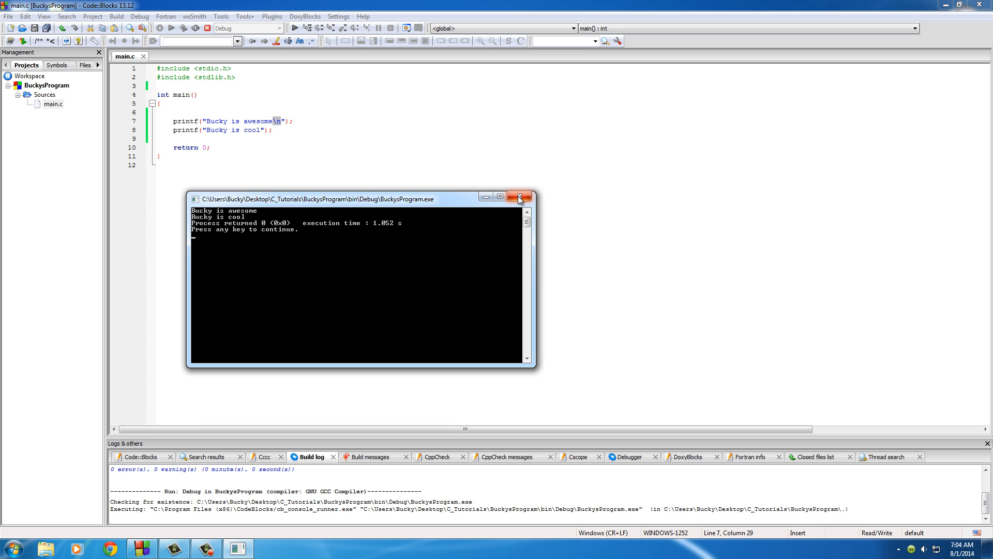
{"action": "left_click", "coordinate": [519, 197]}
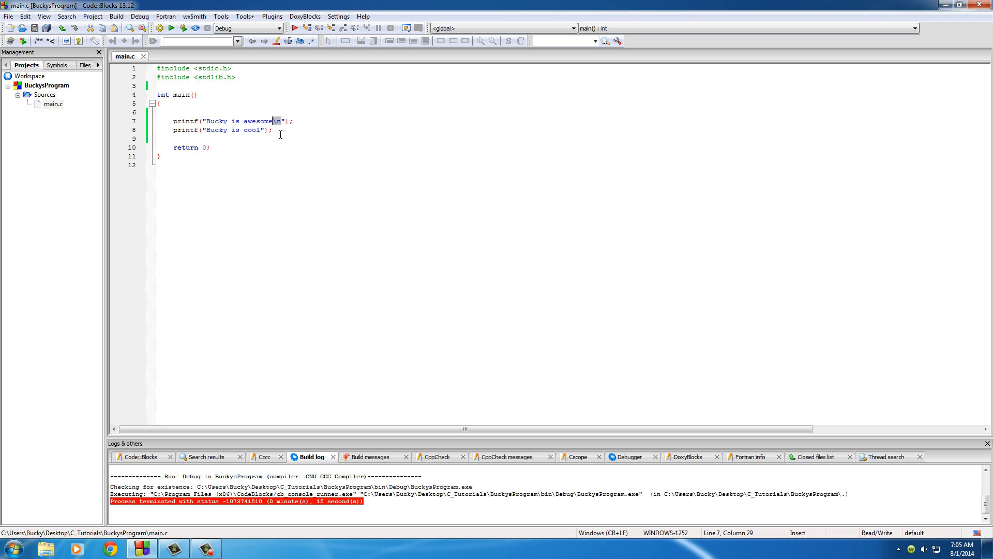
Step: Replace \n with \t and rerun so both sentences print tab-separated on one line
{"action": "left_click", "coordinate": [232, 130]}
{"action": "type", "text": "t"}
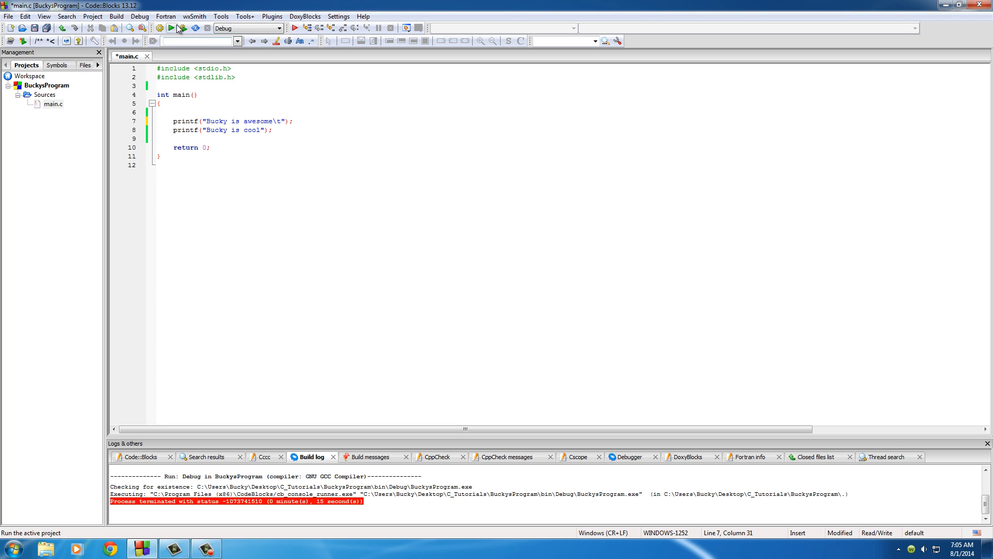
{"action": "left_click", "coordinate": [170, 28]}
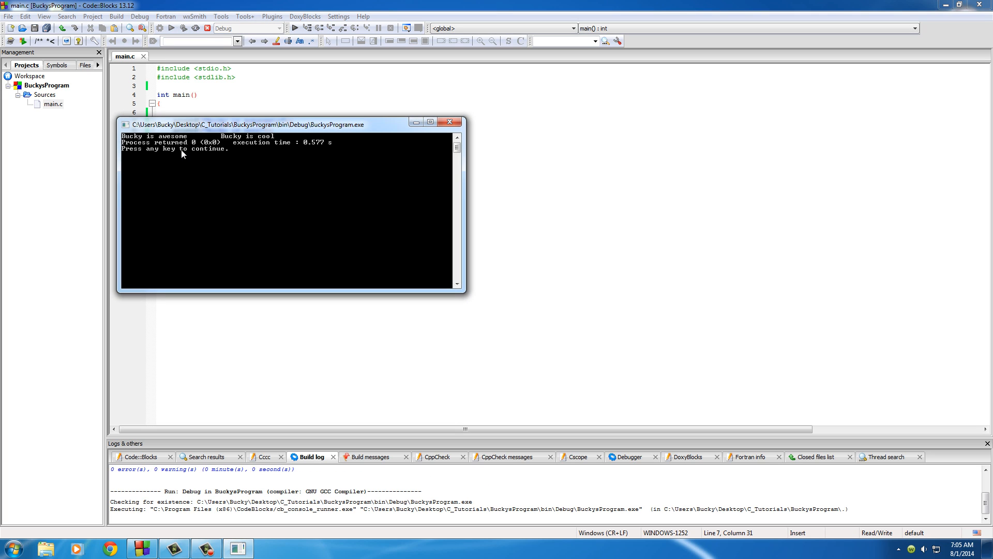
{"action": "mouse_move", "coordinate": [233, 142]}
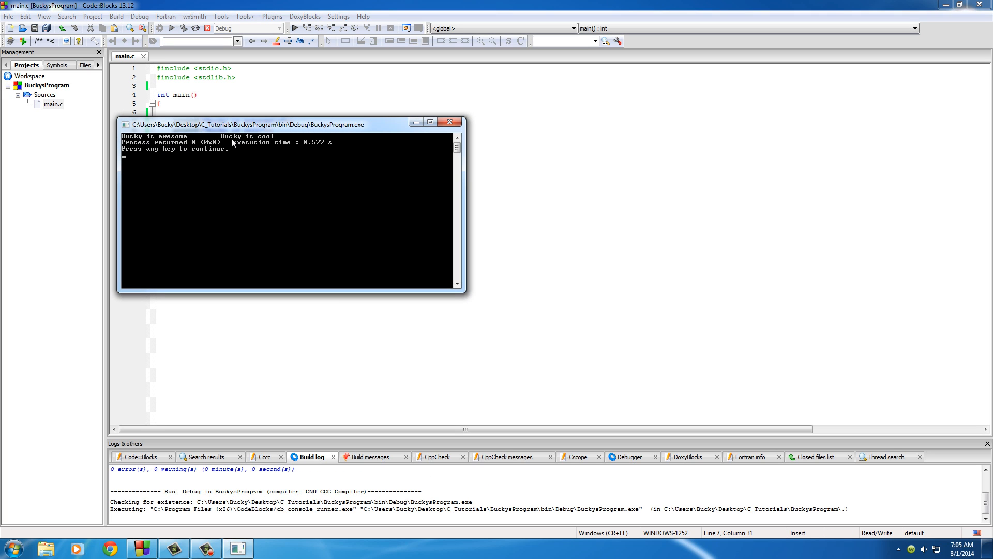
{"action": "left_click_drag", "start_coordinate": [288, 124], "coordinate": [352, 169]}
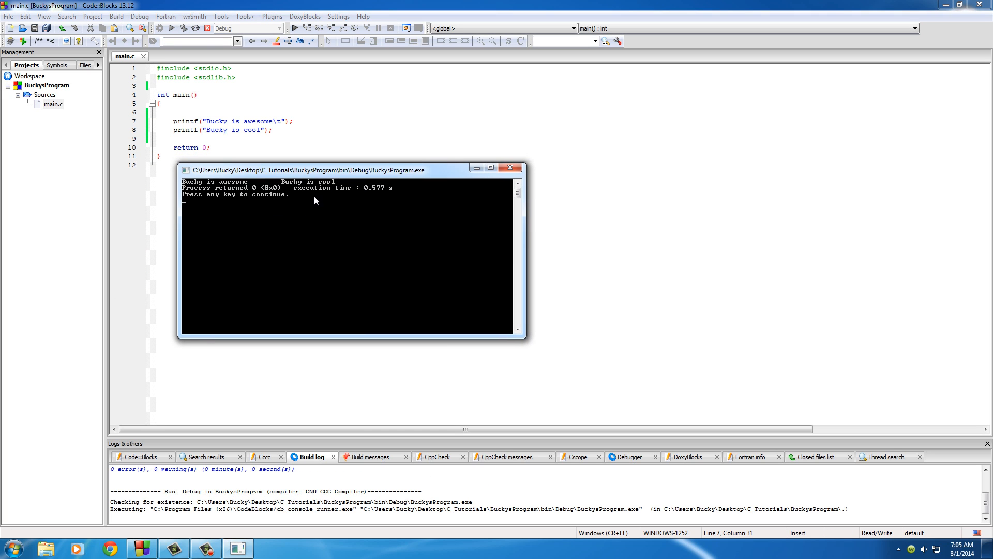
{"action": "mouse_move", "coordinate": [310, 182]}
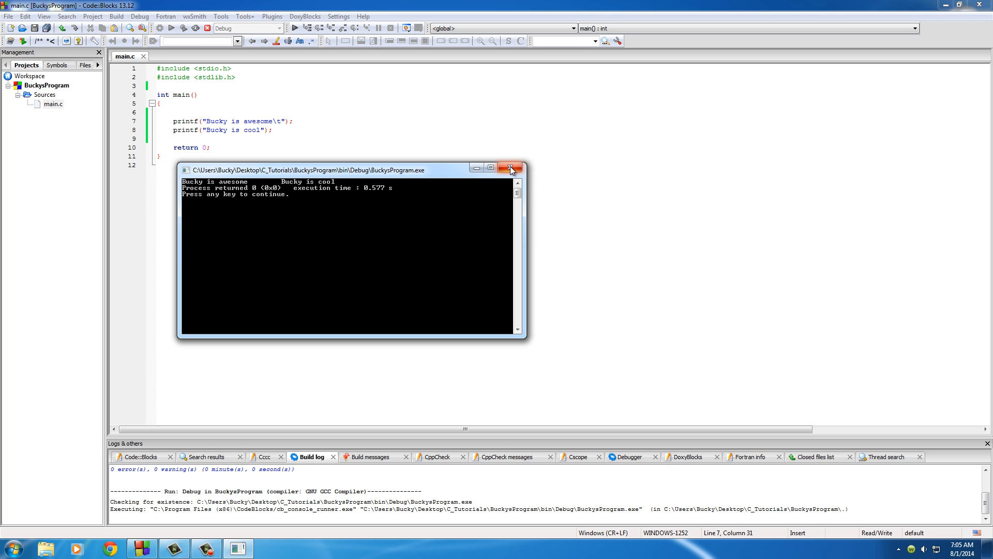
{"action": "left_click", "coordinate": [510, 168]}
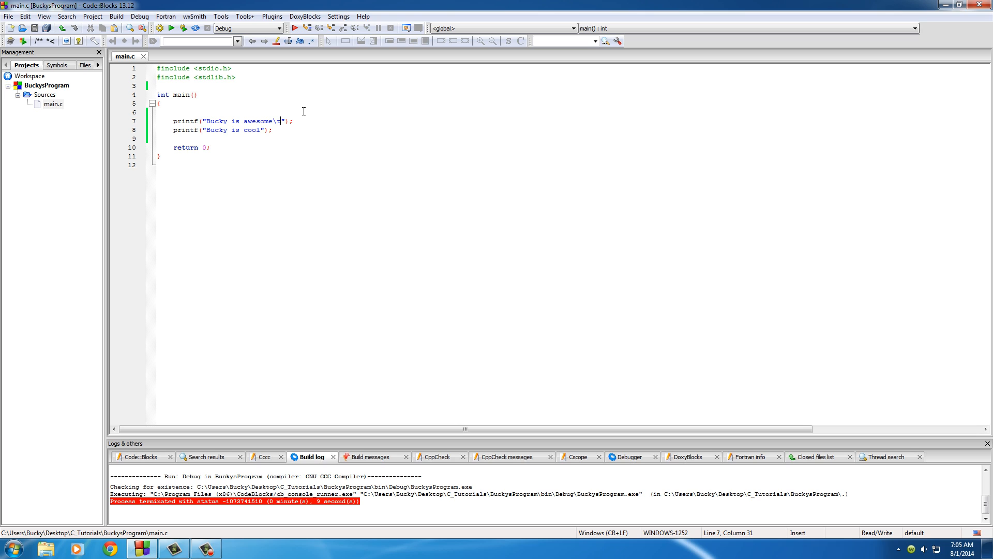
Step: Change the \t escape after the awesome string to the alert escape \a
{"action": "key", "text": "Left"}
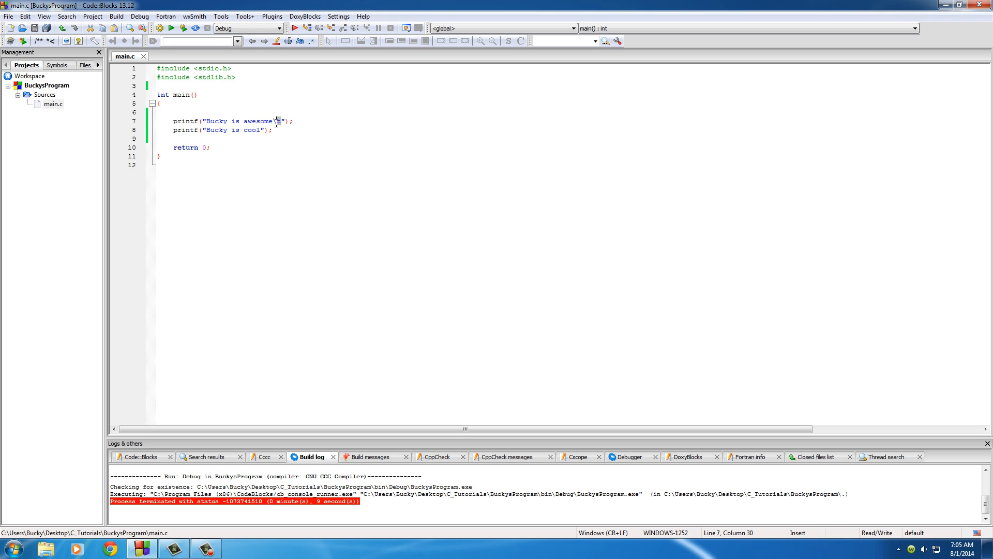
{"action": "type", "text": "a"}
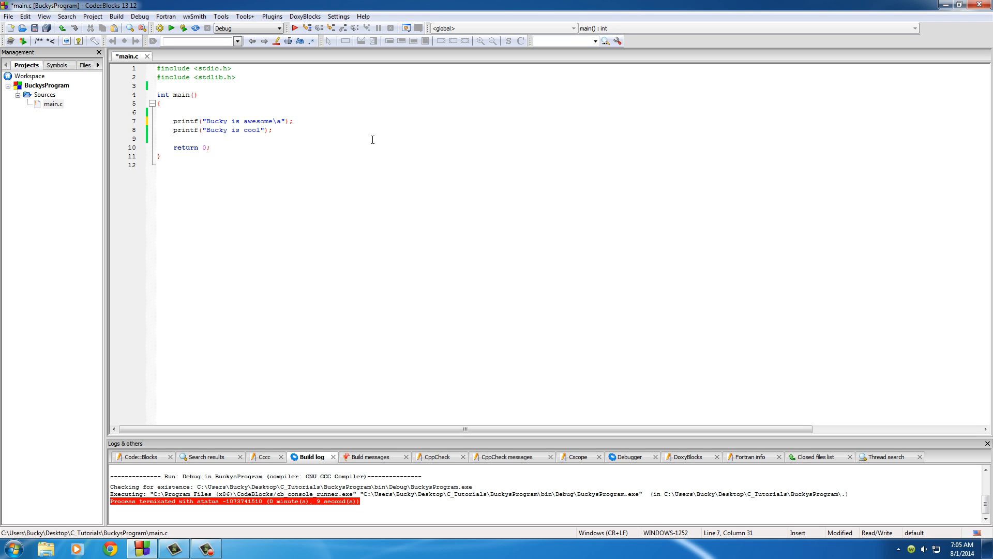
{"action": "mouse_move", "coordinate": [278, 267]}
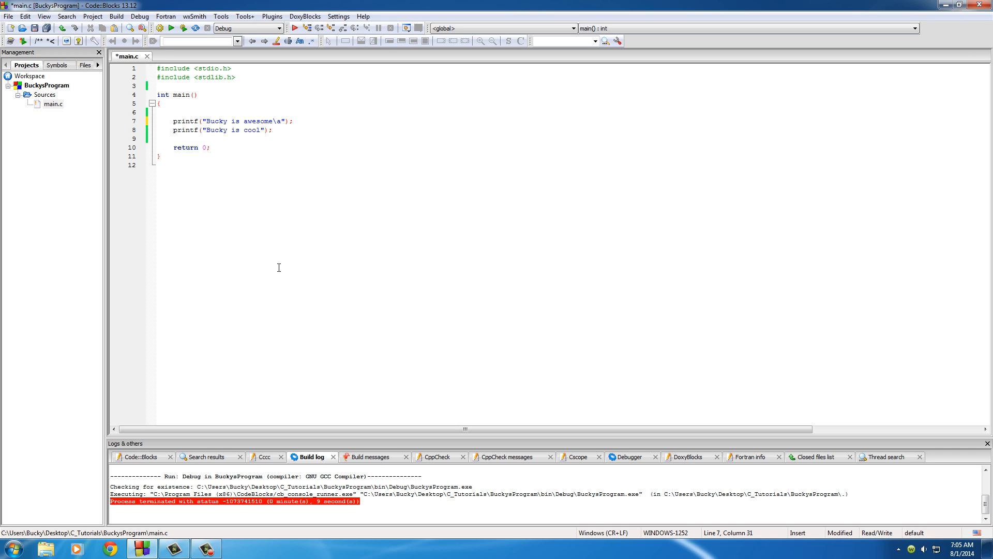
{"action": "mouse_move", "coordinate": [266, 220]}
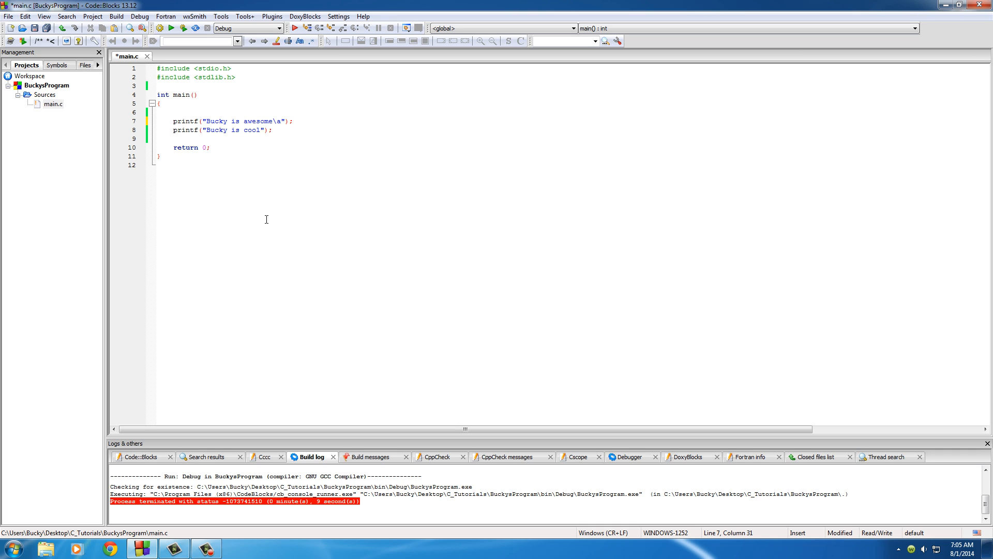
{"action": "mouse_move", "coordinate": [269, 223]}
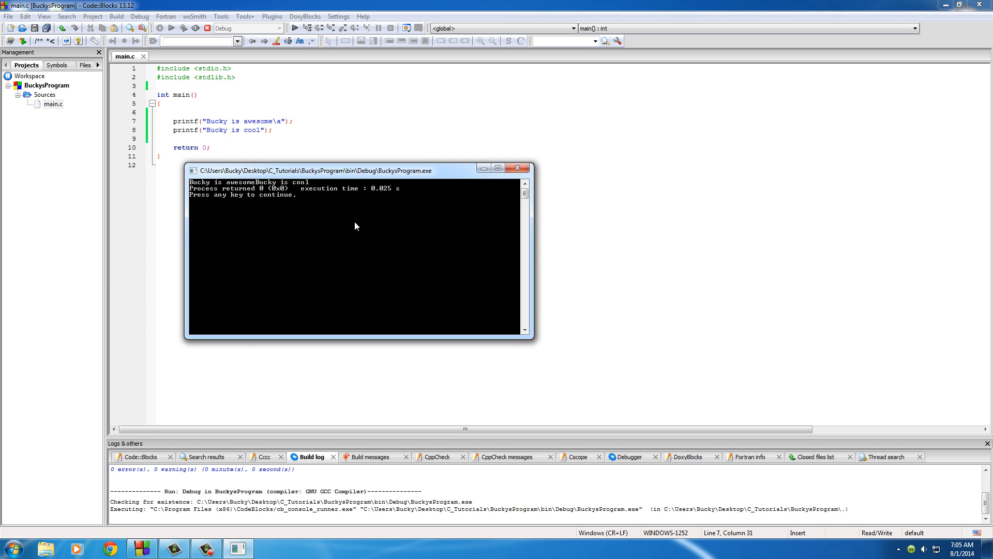
{"action": "mouse_move", "coordinate": [513, 154]}
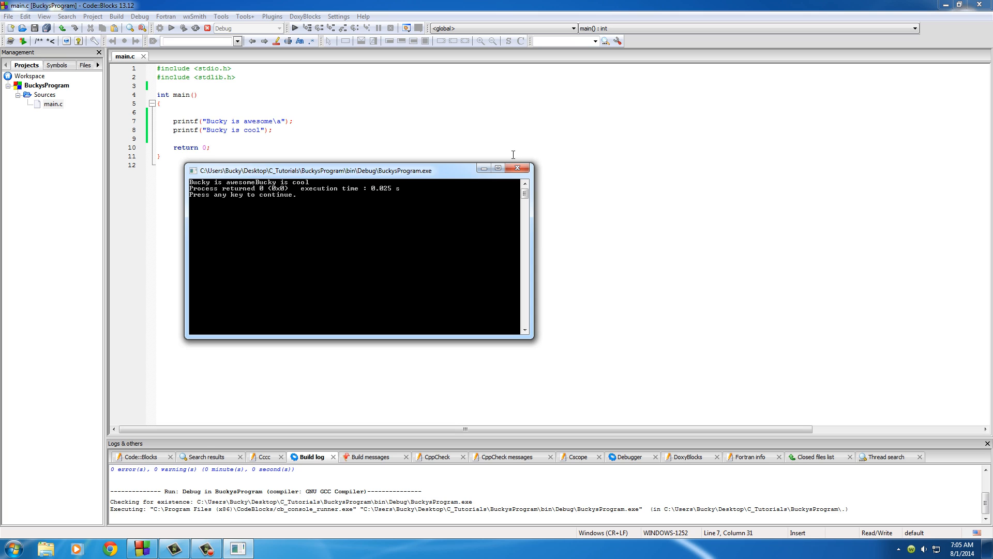